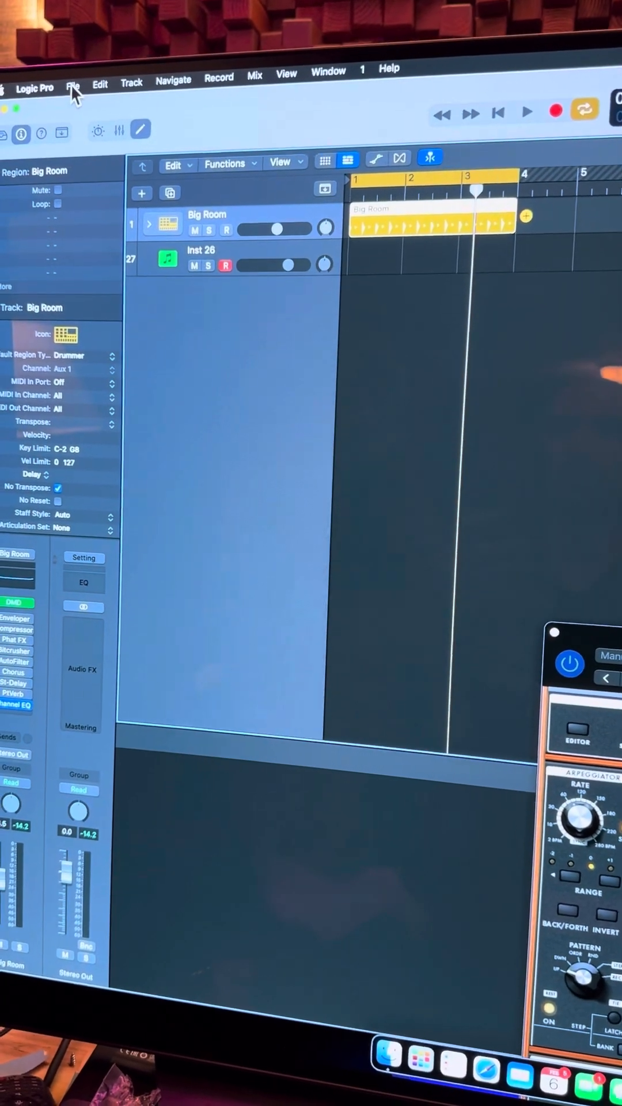
# Set MIDI clock mode to Pattern—Quantized Clock Start Based on Pattern Length in Synchronization settings.
pyautogui.click(74, 85)
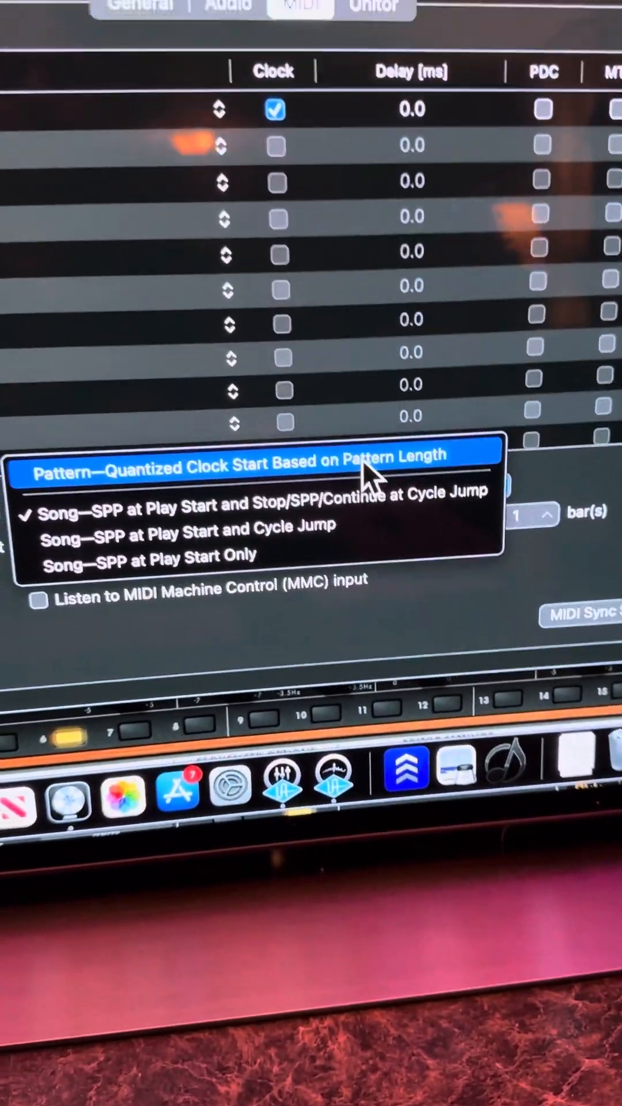
pyautogui.click(240, 469)
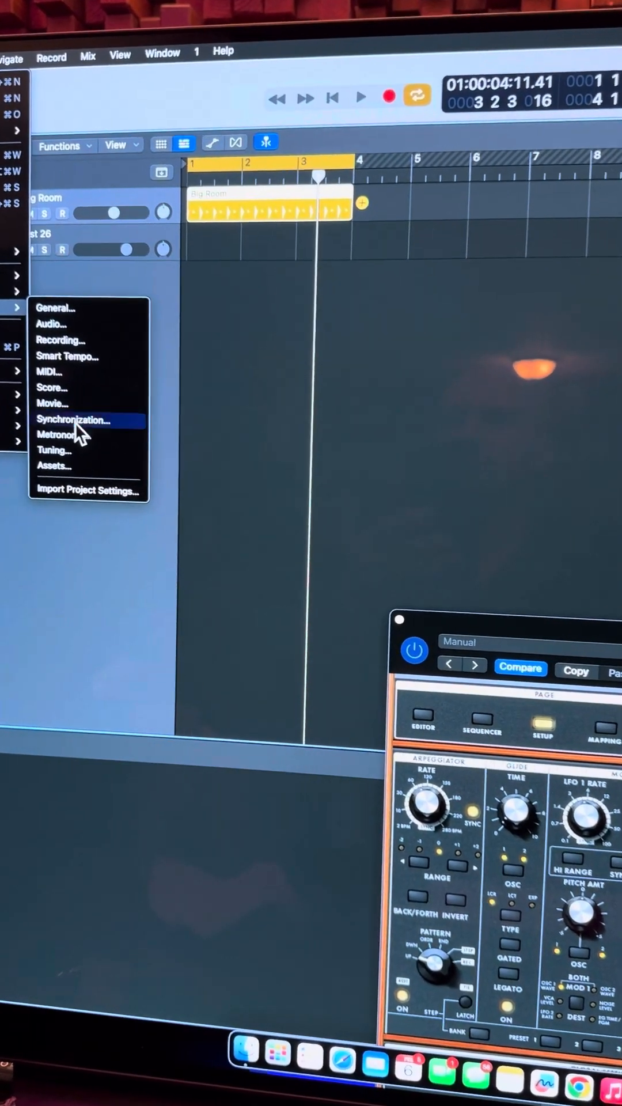
# Reopen Project Settings > Synchronization to confirm the MIDI clock mode.
pyautogui.click(75, 419)
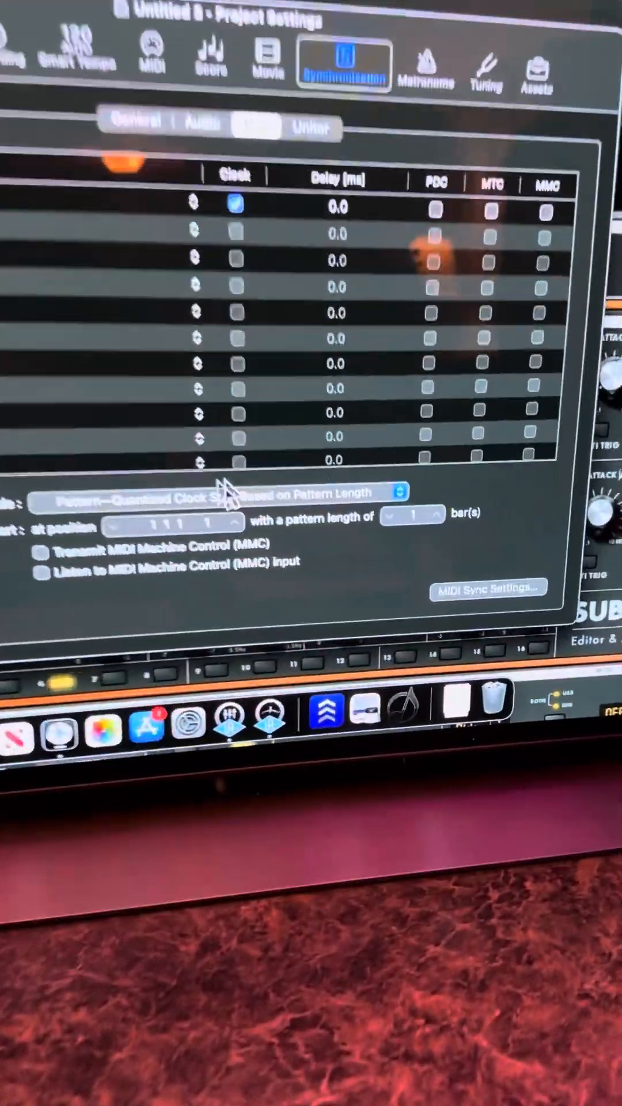